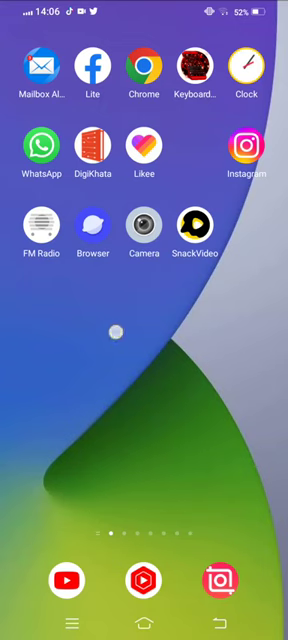
- Swipe the home screen pages back to the main page with clock and search widget
scroll("left", 3)
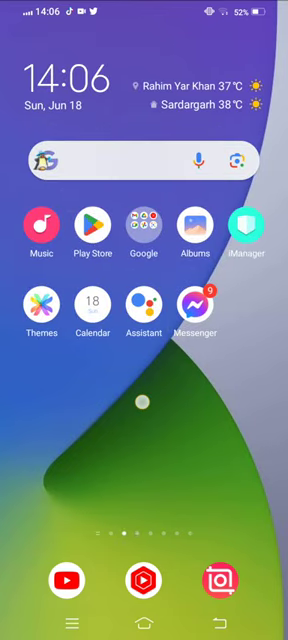
scroll("left", 3)
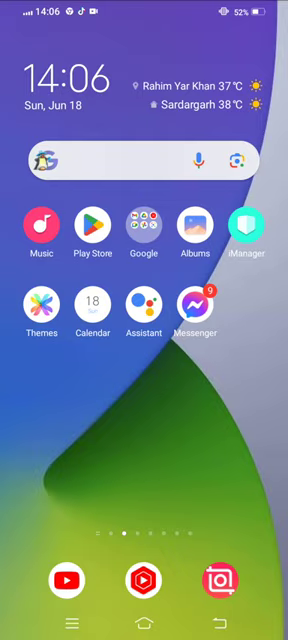
- Search the Google Play Store for 'sn' and pick the snapchat suggestion
left_click(94, 230)
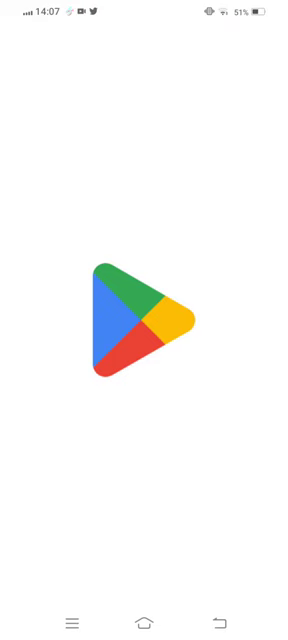
type("minecraft")
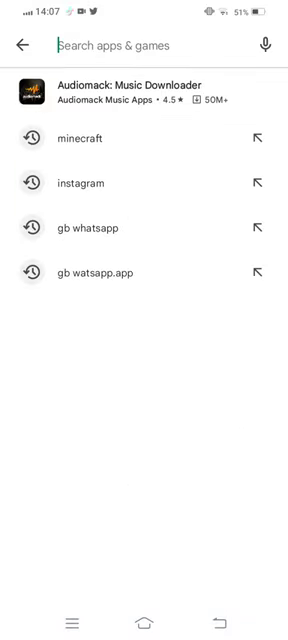
type("sn")
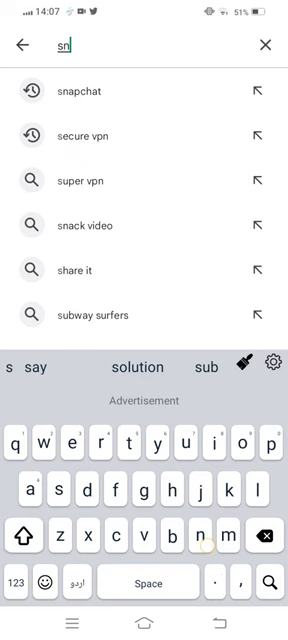
left_click(84, 90)
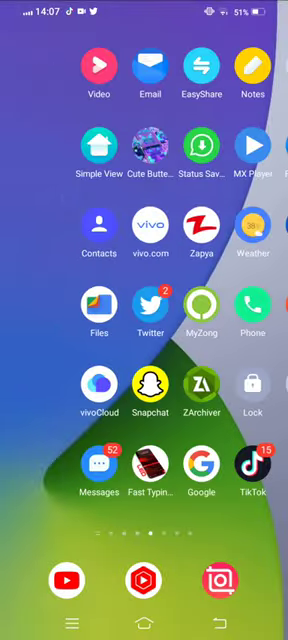
- Launch Snapchat from the home screen app page into its camera screen
scroll("left", 3)
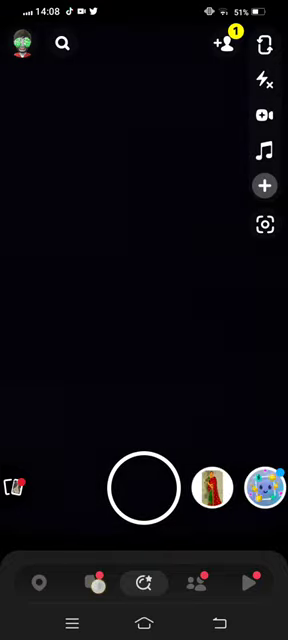
- Go to the chat list and bring up the My AI profile page
left_click(100, 596)
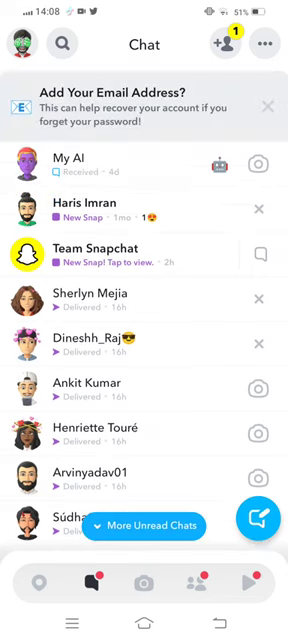
left_click(60, 186)
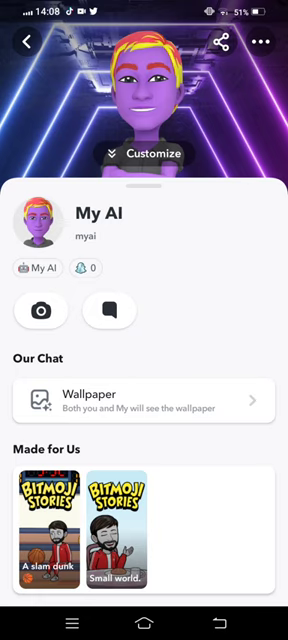
- Choose Report from the My AI profile menu to reveal the report reasons
scroll("down", 3)
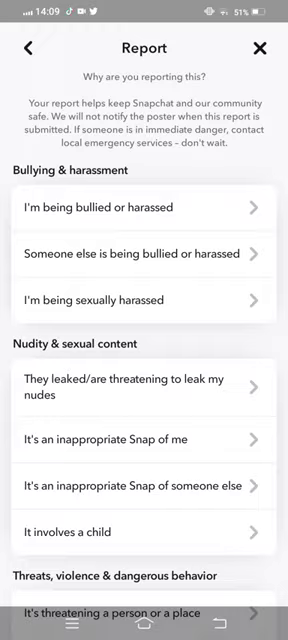
- Pick 'Someone else is being bullied or harassed', enter 'Hi sna' as description, then return home
left_click(144, 252)
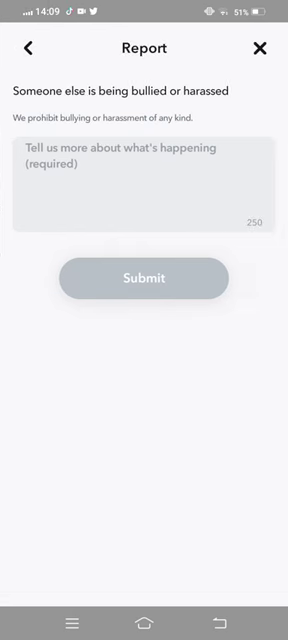
left_click(144, 180)
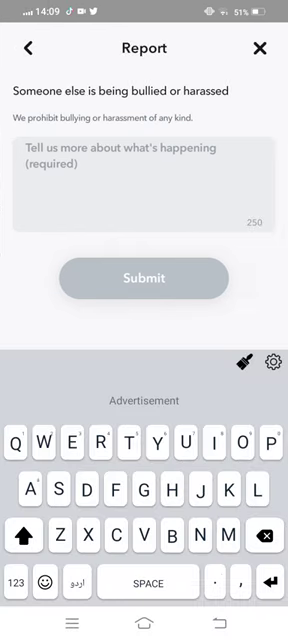
type("Hi sna")
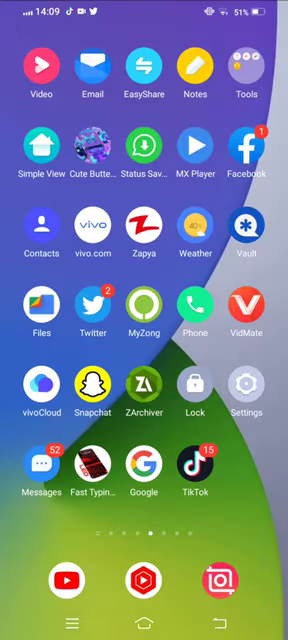
scroll("left", 3)
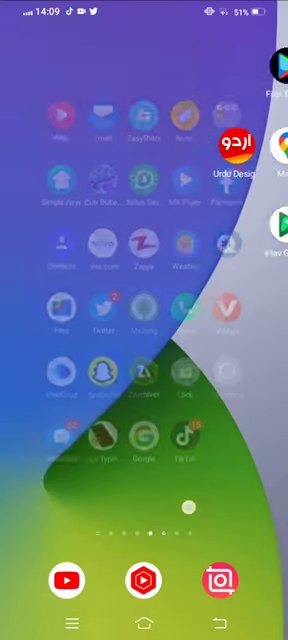